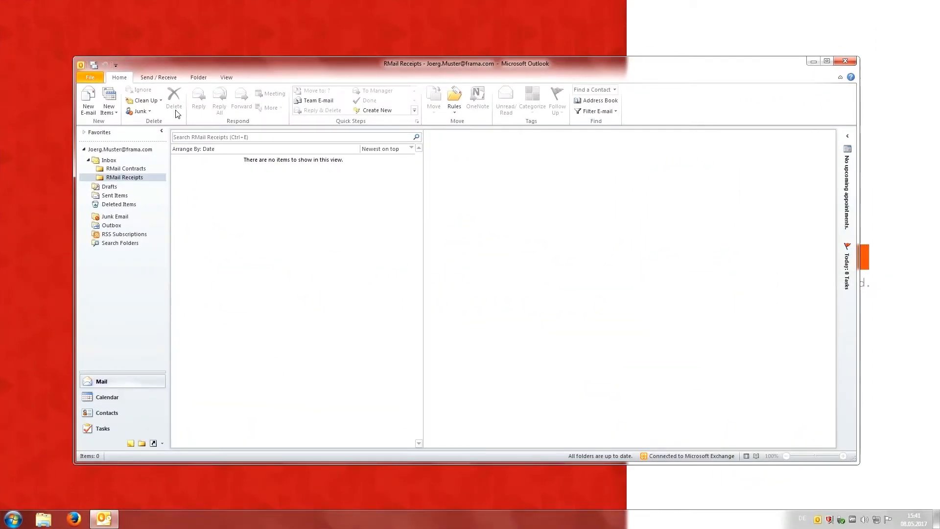
left_click(87, 99)
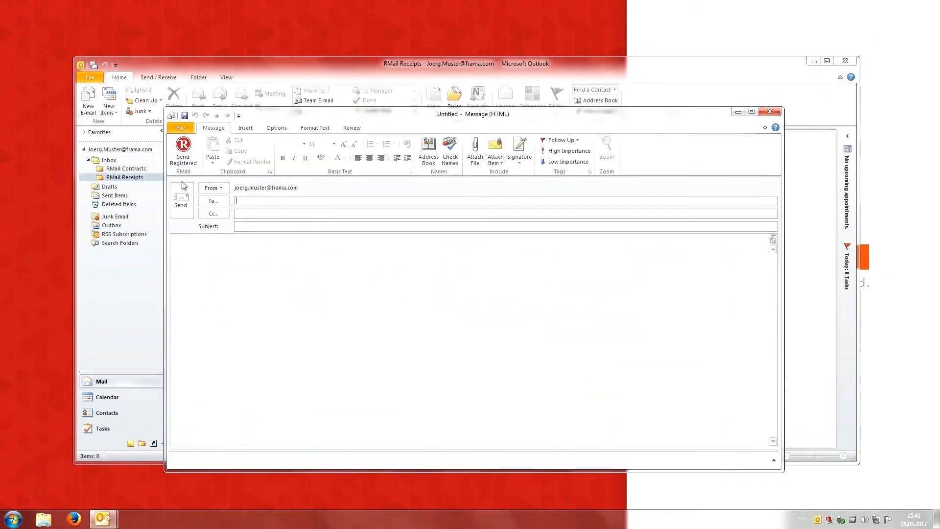
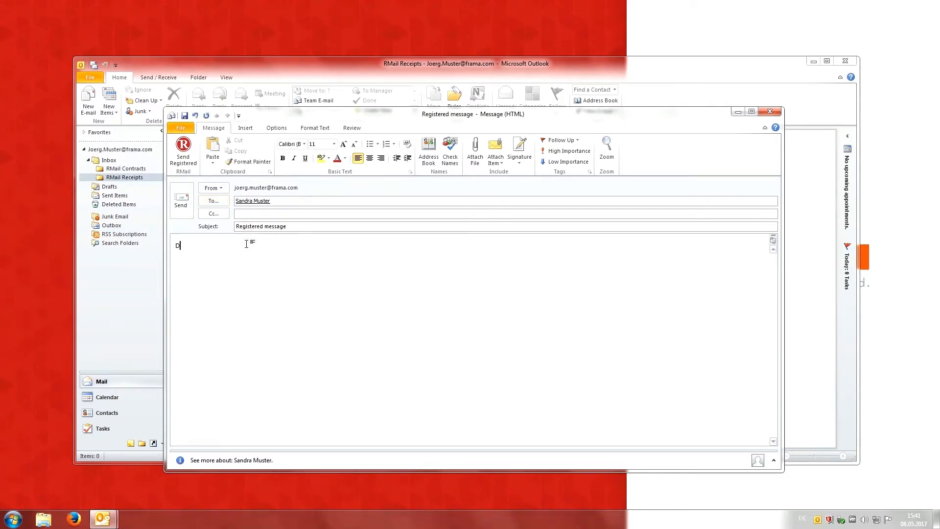
type("Dear Sandra")
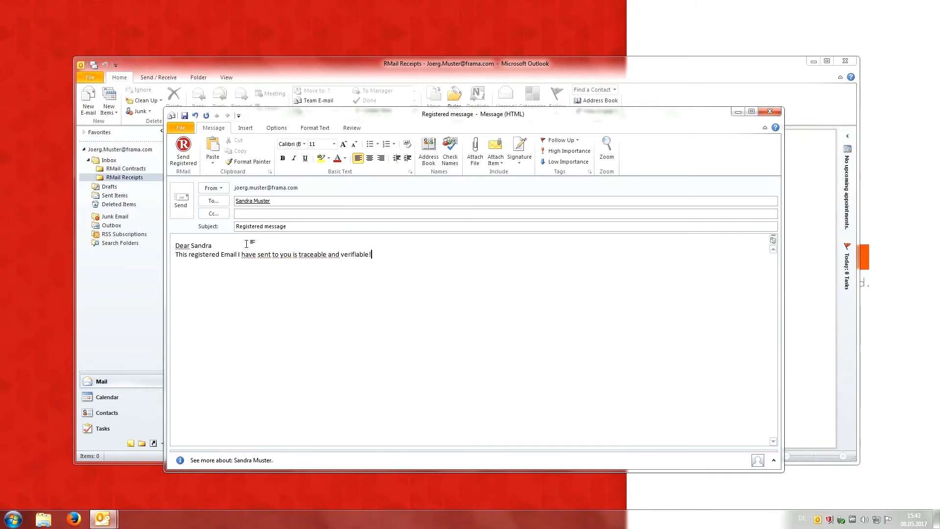
left_click(474, 150)
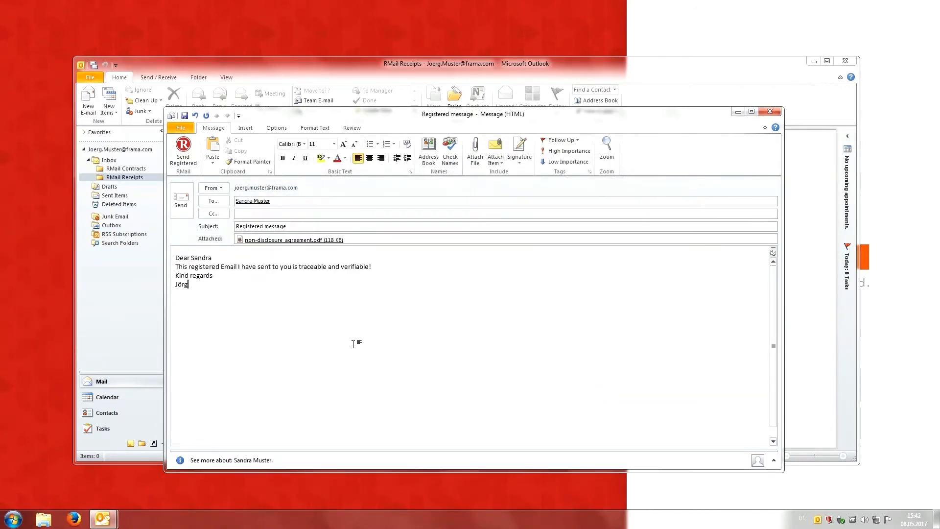
- Send via RMail Send Registered with 'Marked as a Registered Email', leaving it in the Outbox
left_click(183, 153)
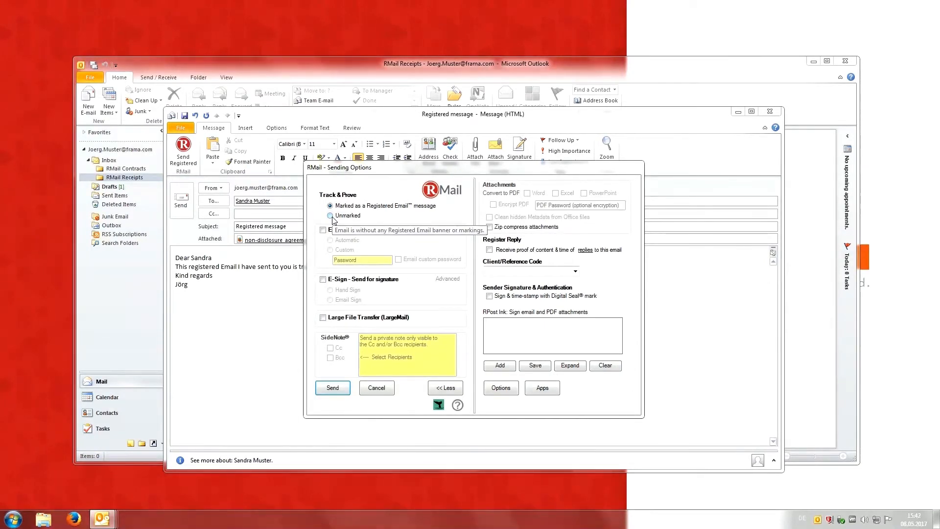
left_click(330, 205)
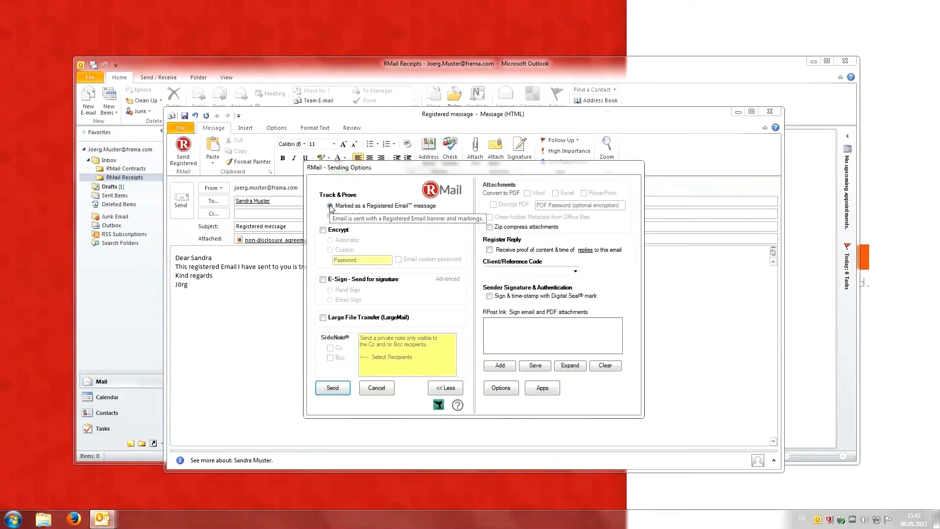
left_click(332, 388)
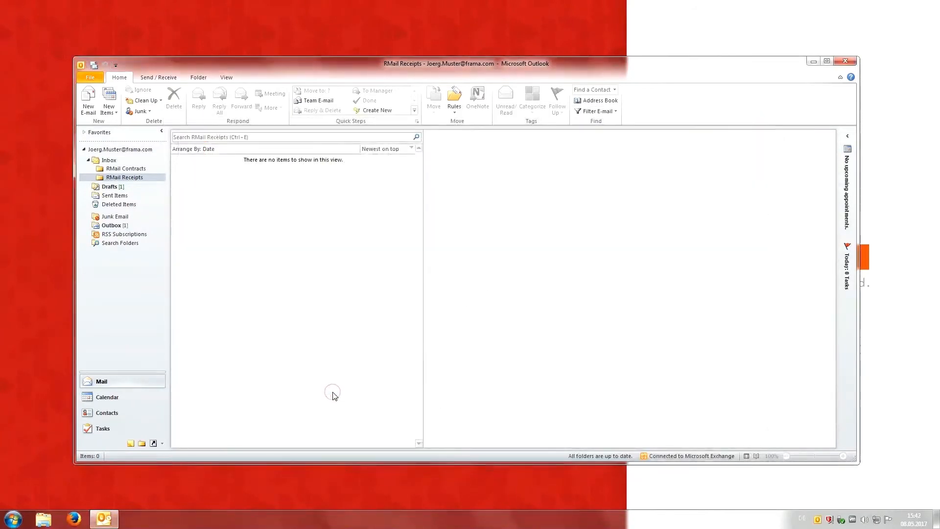